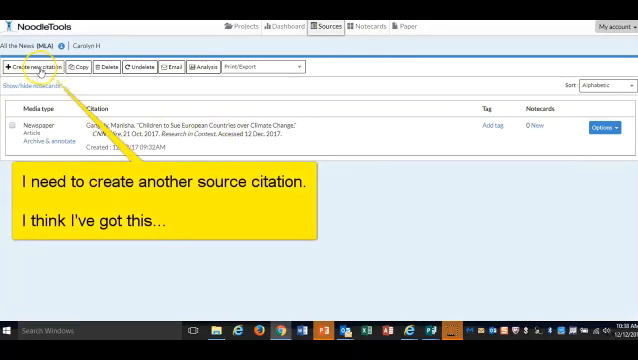
- Start a new citation for a magazine article found on a website
click(38, 68)
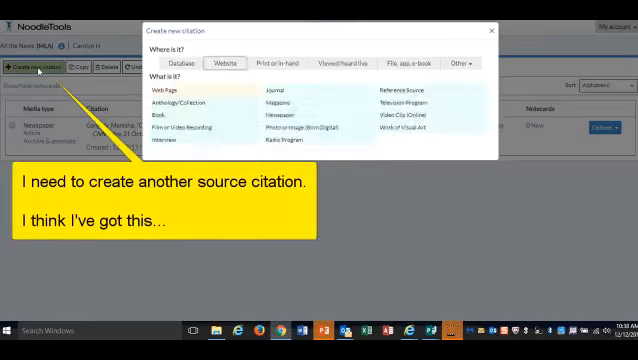
click(186, 62)
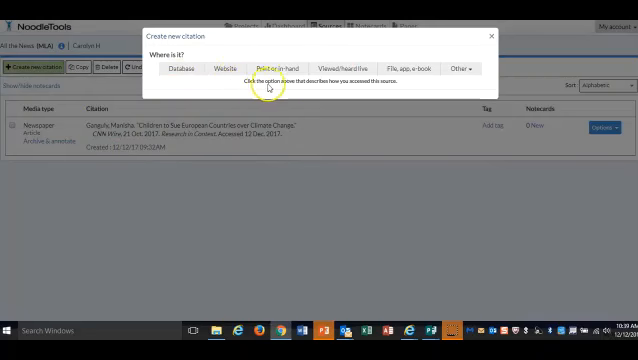
click(220, 68)
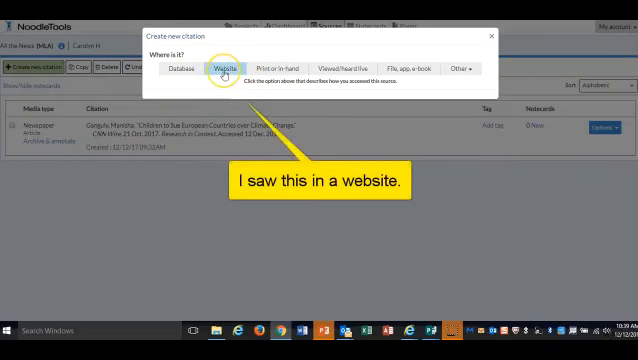
click(224, 68)
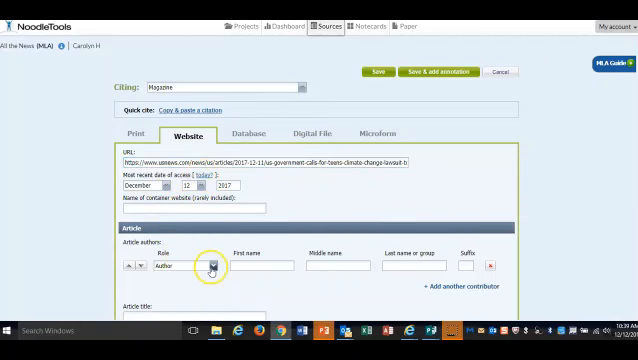
- Enter Tina Bell as the author's first and last name from the article page
click(254, 264)
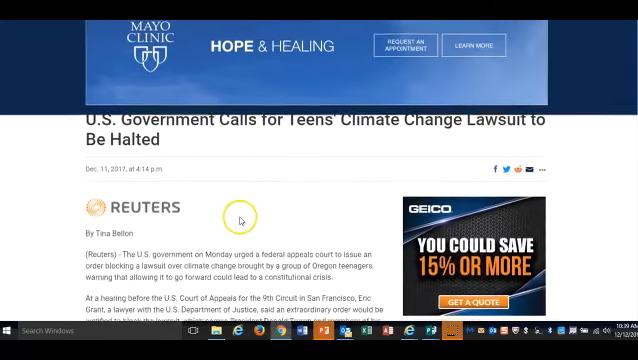
scroll(down, 3)
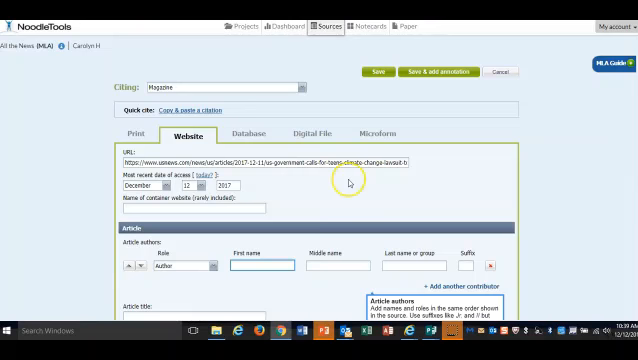
text(Tina)
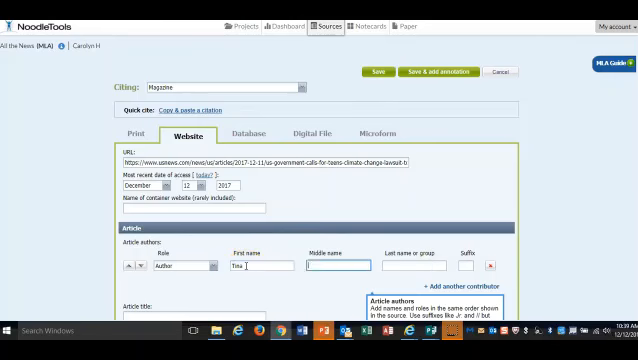
text(Bellon)
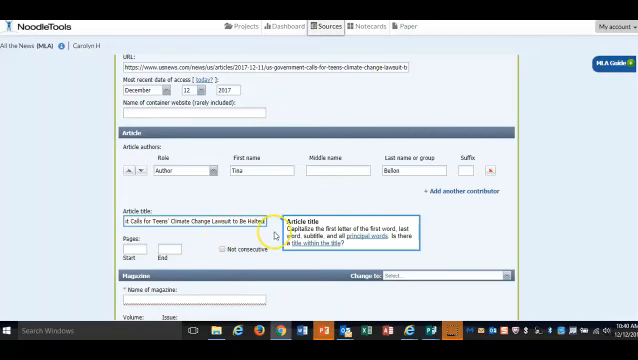
- Enter the climate change lawsuit headline as the article title
scroll(down, 3)
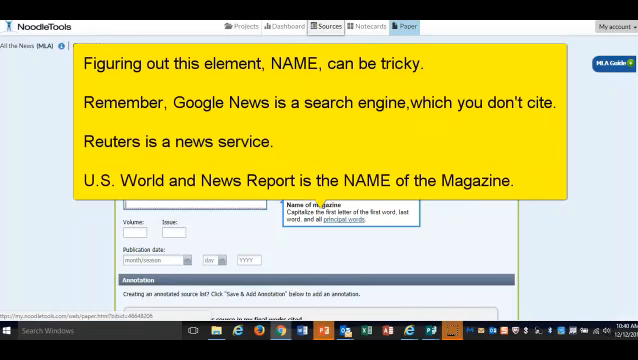
- Enter U.S. News and World Report as the magazine name
text(U.S)
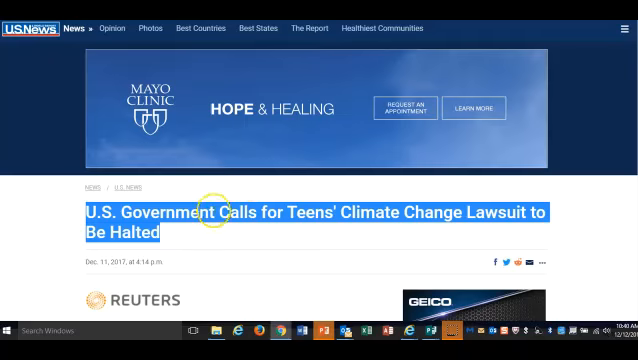
scroll(down, 3)
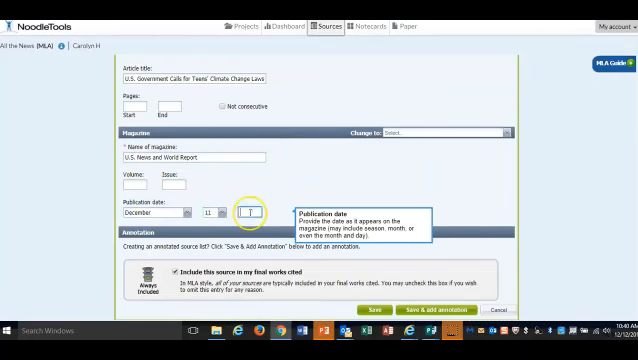
- Set the publication year to 2017 and save the citation with annotation
text(2017)
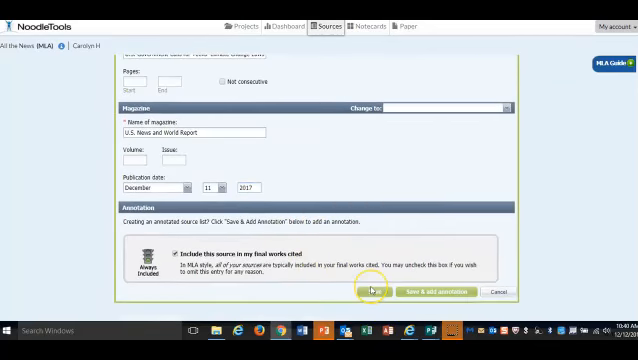
click(372, 292)
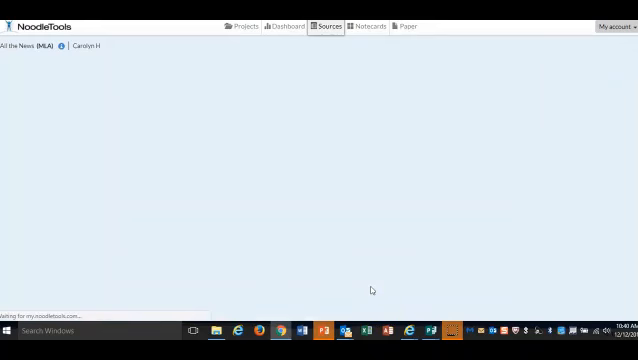